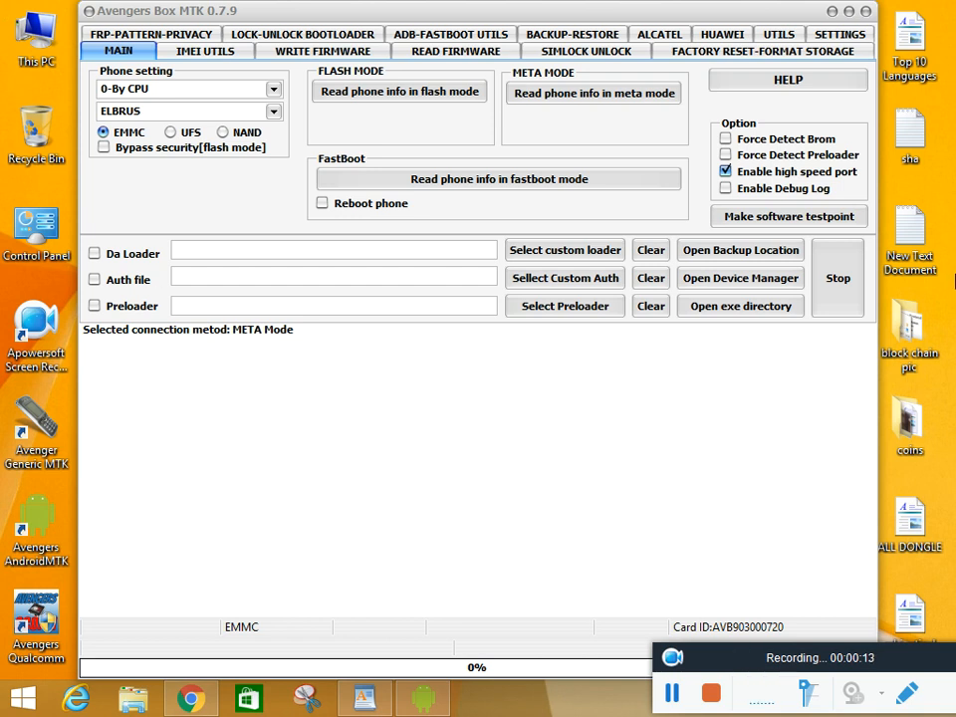
{"action": "mouse_move", "coordinate": [784, 470]}
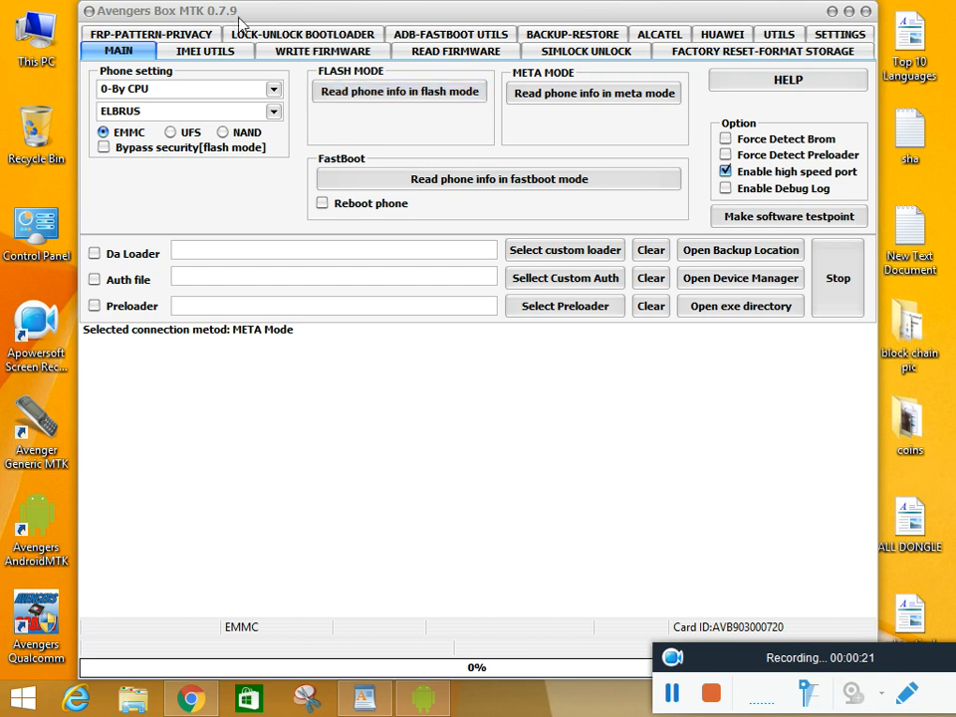
{"action": "mouse_move", "coordinate": [328, 55]}
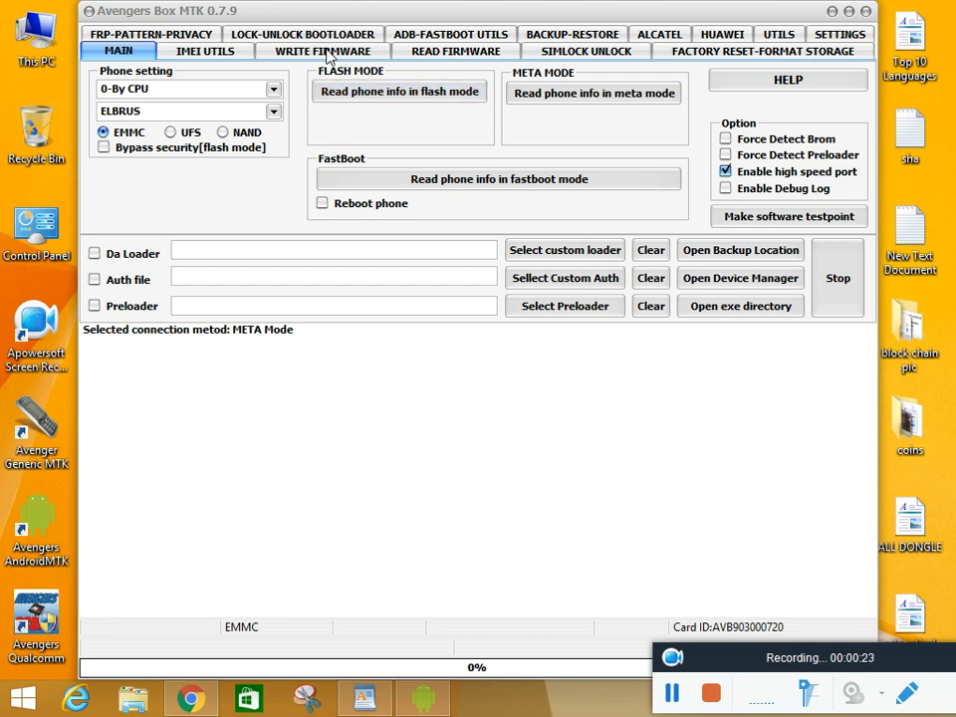
{"action": "mouse_move", "coordinate": [388, 120]}
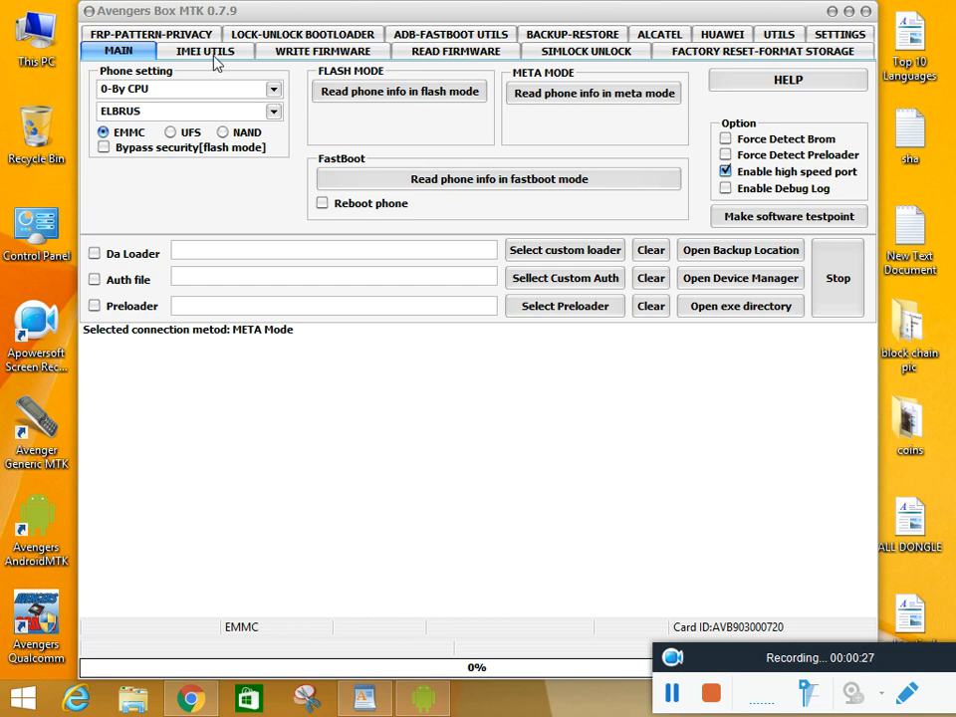
Show IMEI UTILS and select the Meta Connection (EXE API) mode
{"action": "left_click", "coordinate": [205, 51]}
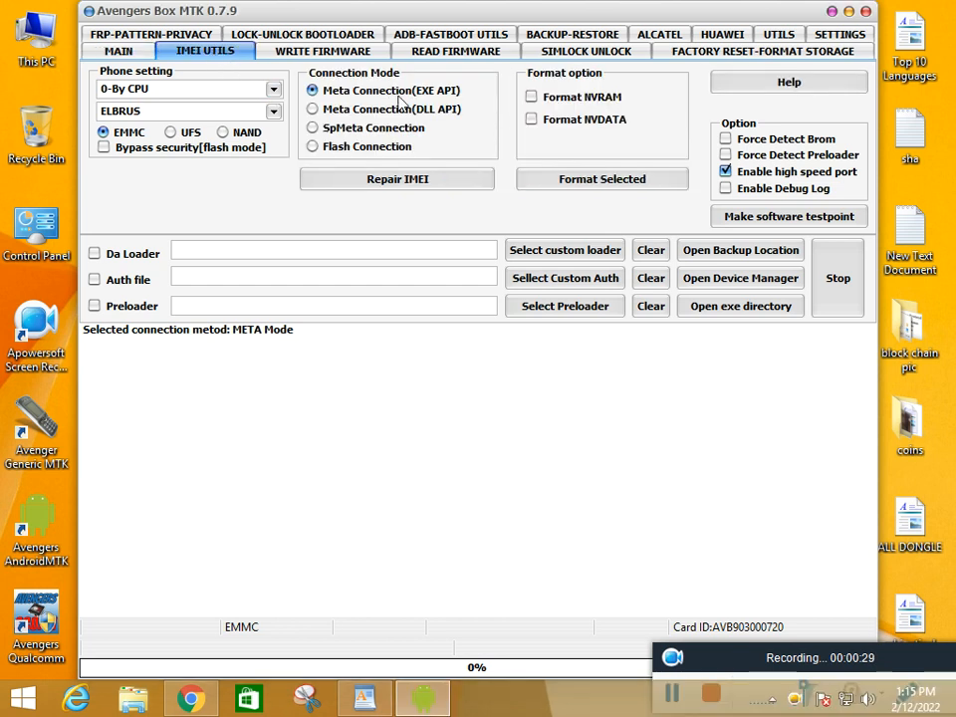
{"action": "left_click", "coordinate": [397, 178]}
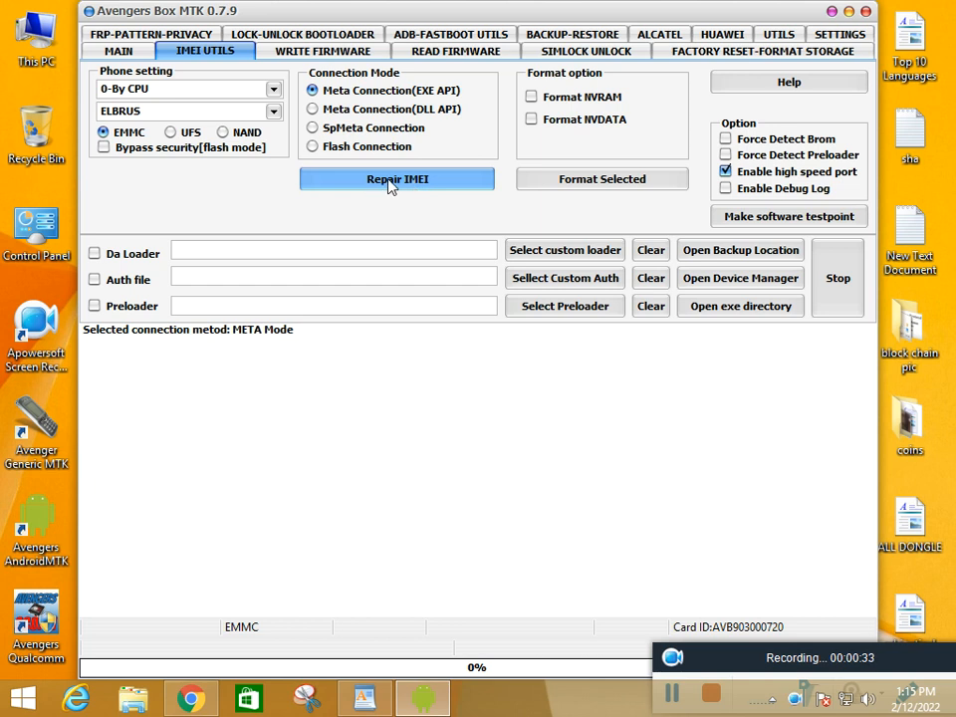
{"action": "left_click", "coordinate": [397, 178]}
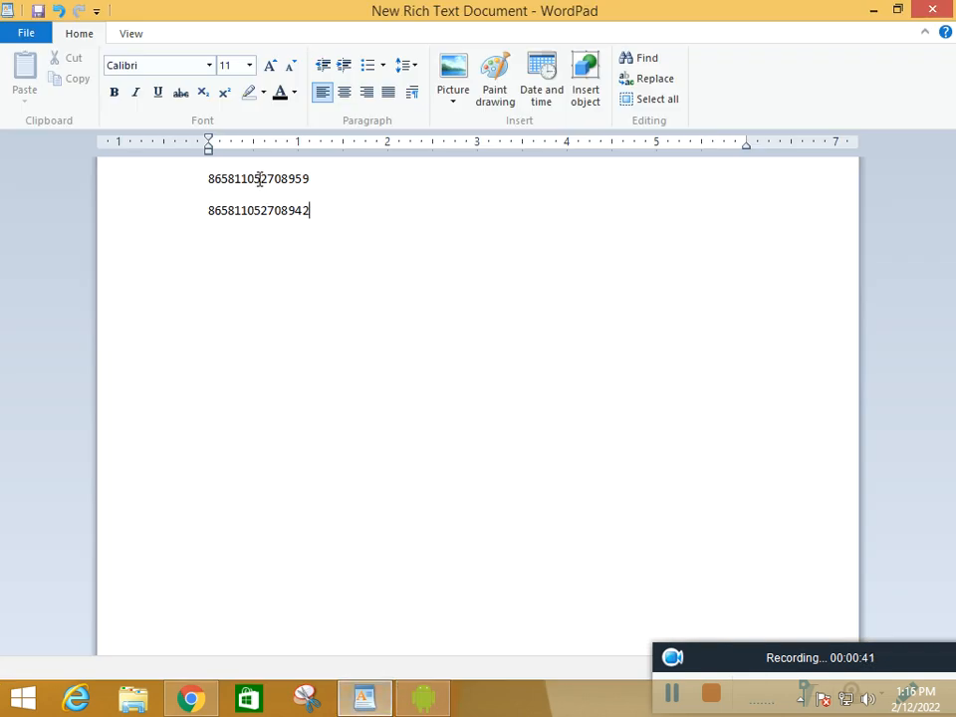
{"action": "right_click", "coordinate": [259, 179]}
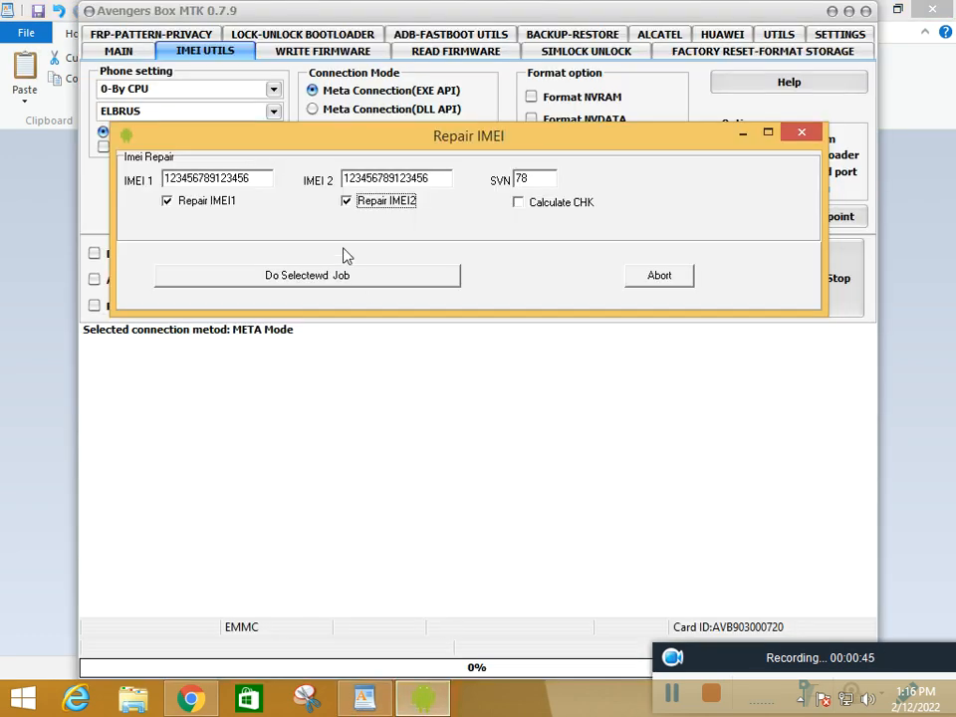
{"action": "right_click", "coordinate": [215, 178]}
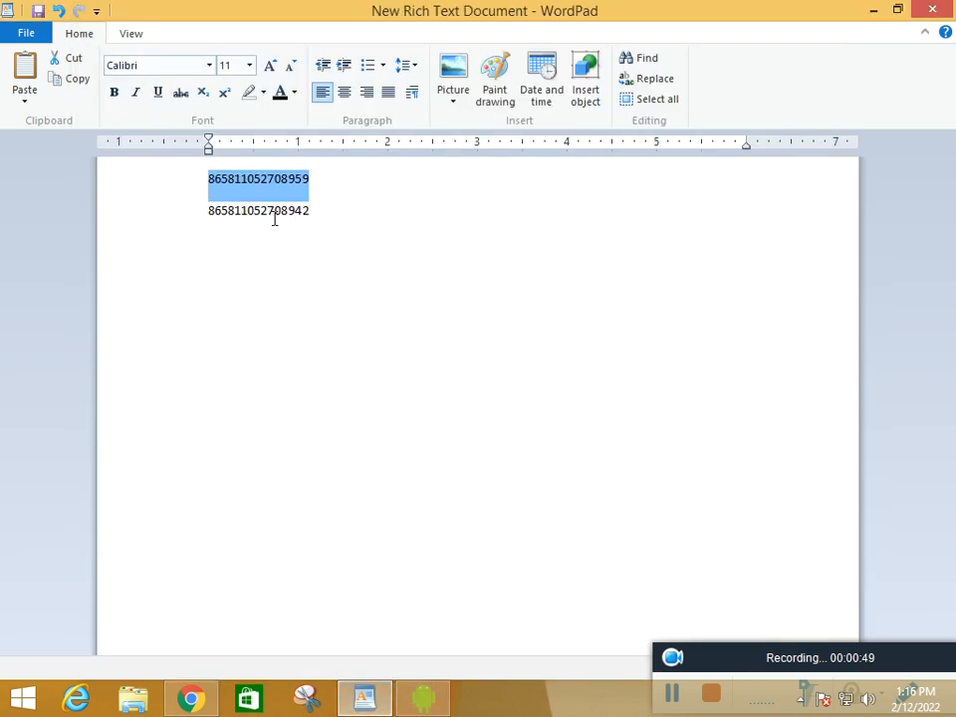
{"action": "right_click", "coordinate": [259, 211]}
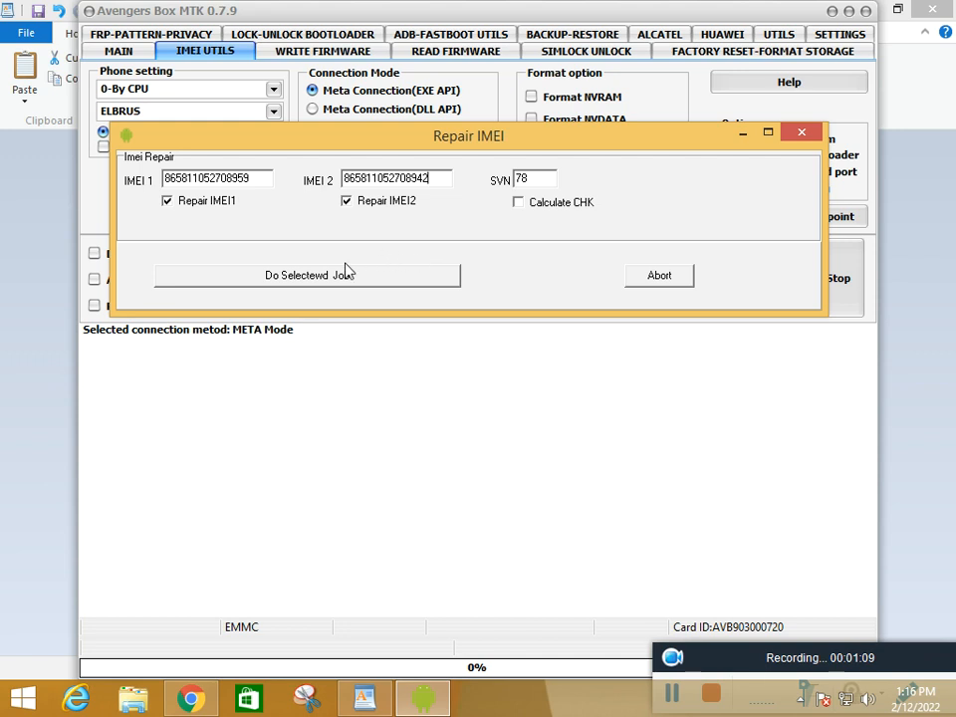
{"action": "left_click", "coordinate": [307, 275]}
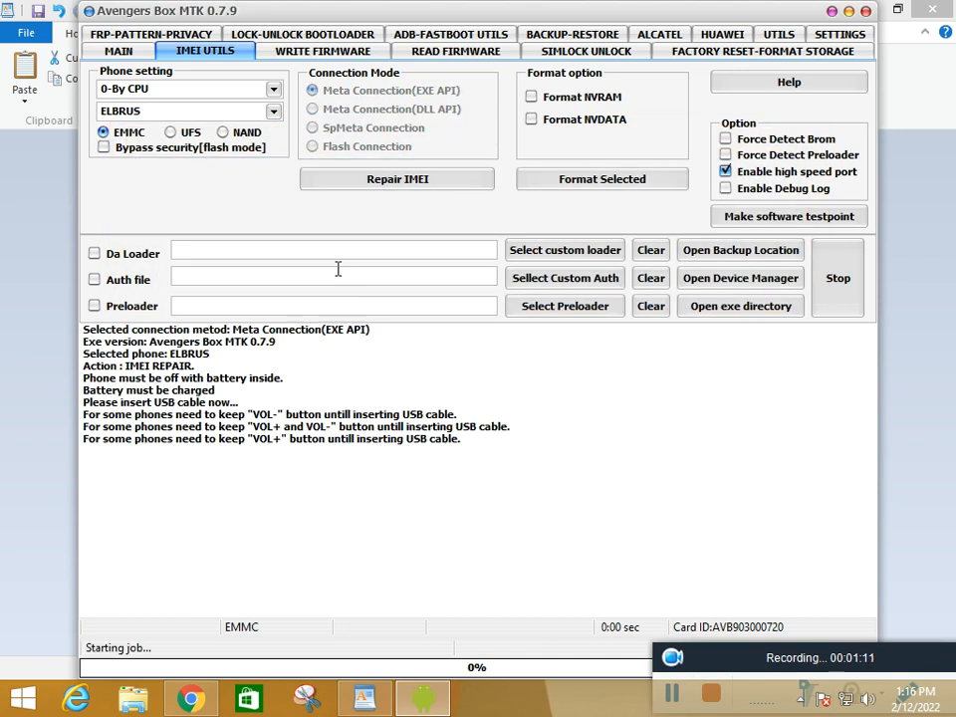